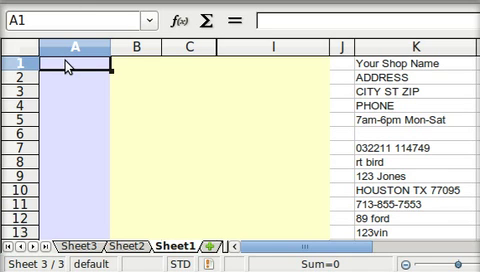
Step: Enter part codes fbp, hs, tttr, r, upw, cal, bs and bl down column A to pull in descriptions and prices
{"action": "type", "text": "fHI"}
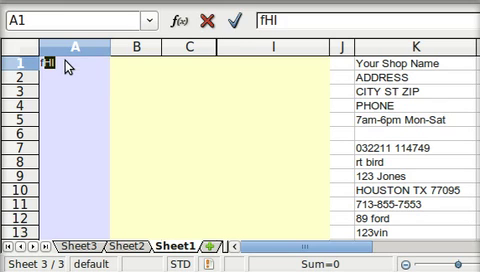
{"action": "type", "text": "fbh"}
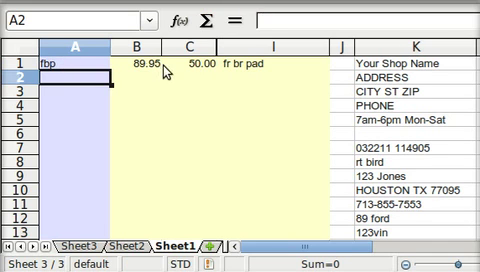
{"action": "mouse_move", "coordinate": [205, 78]}
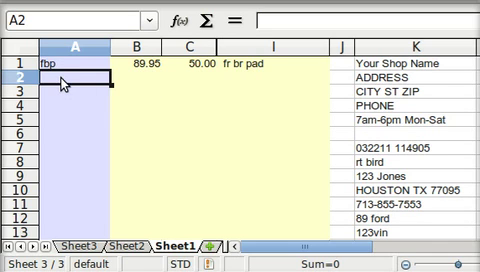
{"action": "type", "text": "haz"}
{"action": "left_click", "coordinate": [273, 77]}
{"action": "type", "text": "hot spots"}
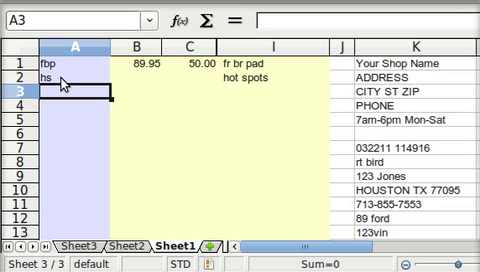
{"action": "type", "text": "tttr"}
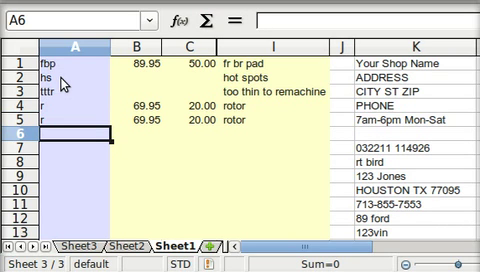
{"action": "type", "text": "up"}
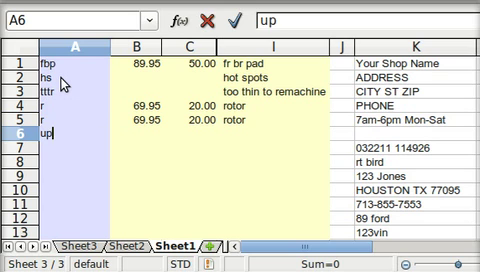
{"action": "key", "text": "Return"}
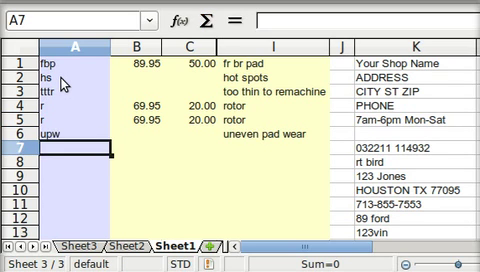
{"action": "type", "text": "cal"}
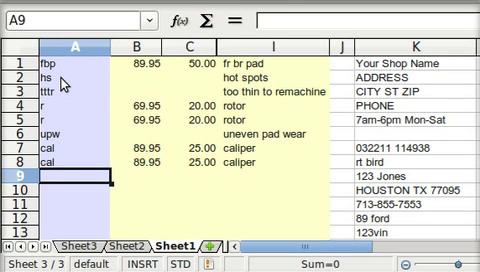
{"action": "type", "text": "bs"}
{"action": "left_click", "coordinate": [75, 191]}
{"action": "type", "text": "bl"}
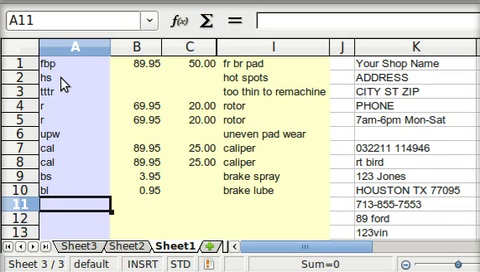
{"action": "type", "text": "bf"}
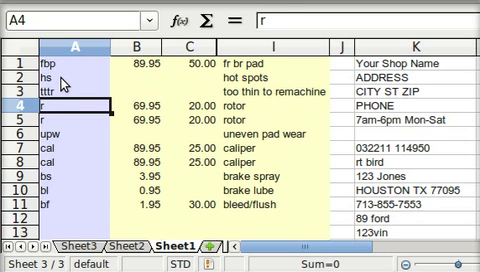
Step: Recode the rotor rows as 'd r' and caliper rows as 'd cal' to clear their prices
{"action": "type", "text": "d arb"}
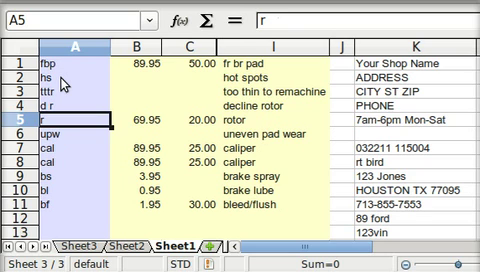
{"action": "type", "text": "d arb"}
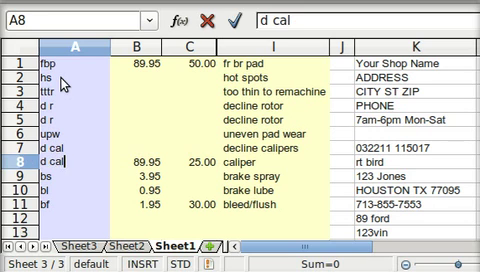
{"action": "key", "text": "Return"}
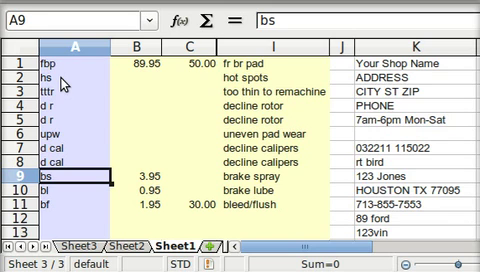
Step: Scroll down to the totals section showing parts 96.80 and amount due 195.26
{"action": "scroll", "scroll_direction": "down", "scroll_amount": 3}
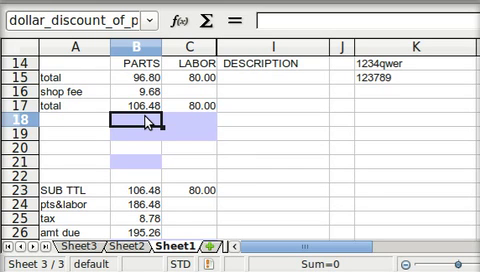
{"action": "type", "text": "10"}
{"action": "left_click", "coordinate": [74, 119]}
{"action": "type", "text": "$ discount"}
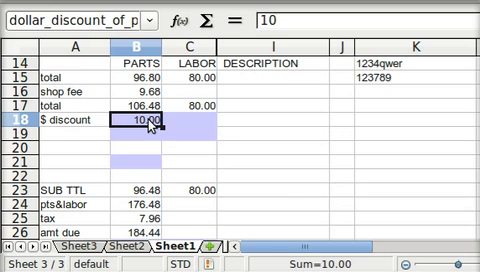
{"action": "type", "text": "9.68"}
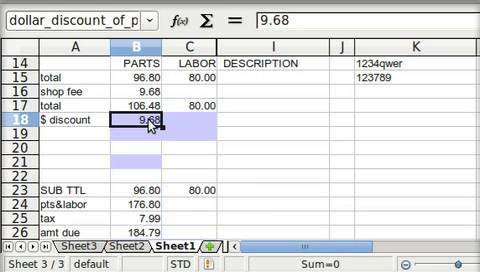
{"action": "key", "text": "Delete"}
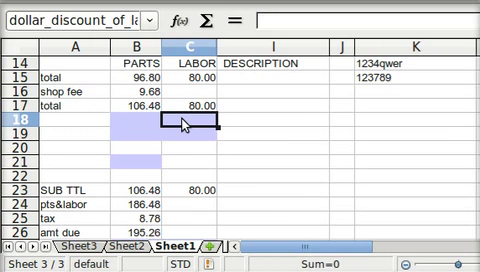
{"action": "type", "text": "80"}
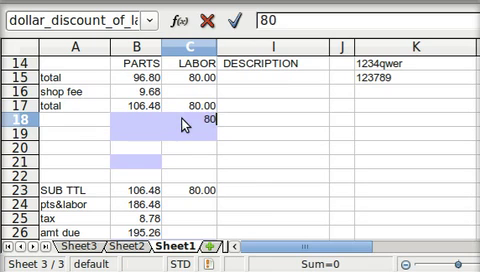
{"action": "key", "text": "Return"}
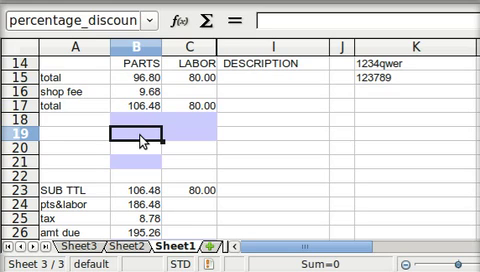
{"action": "left_click", "coordinate": [182, 133]}
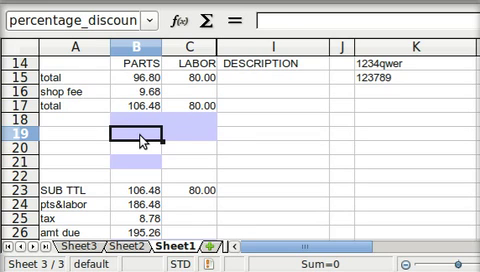
{"action": "type", "text": "10%"}
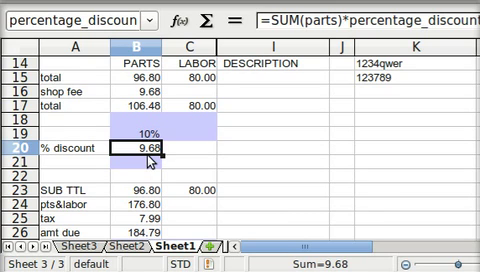
{"action": "mouse_move", "coordinate": [147, 205]}
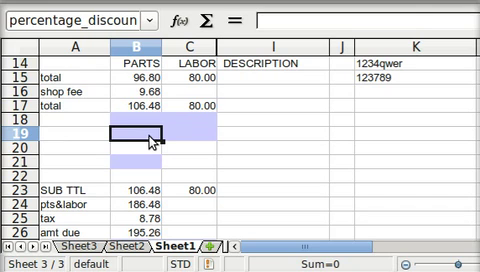
{"action": "type", "text": "5%"}
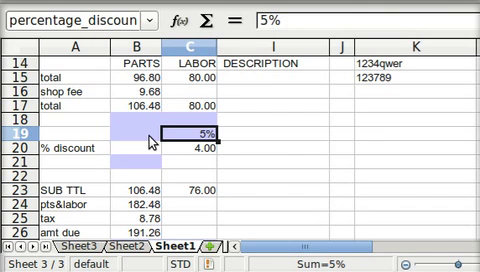
{"action": "key", "text": "Delete"}
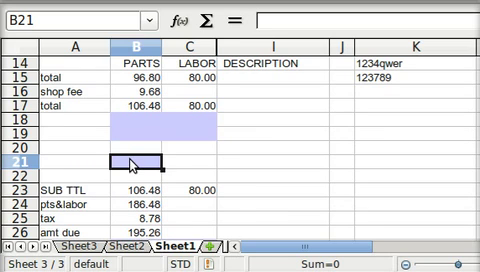
Step: Use a 175 out-the-door target to enter an 18.72 parts discount in B18, then clear B21
{"action": "type", "text": "175.00"}
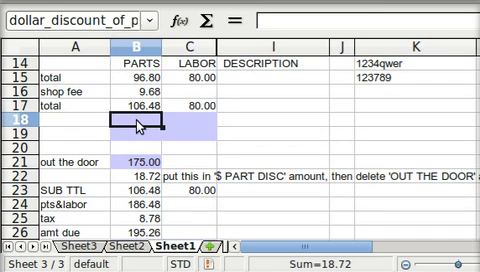
{"action": "type", "text": "18.72"}
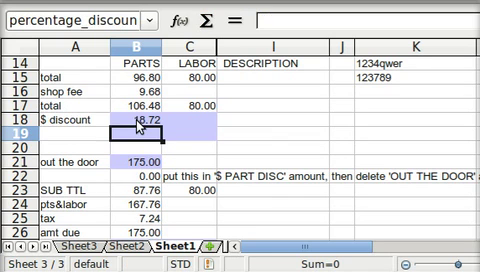
{"action": "left_click", "coordinate": [135, 160]}
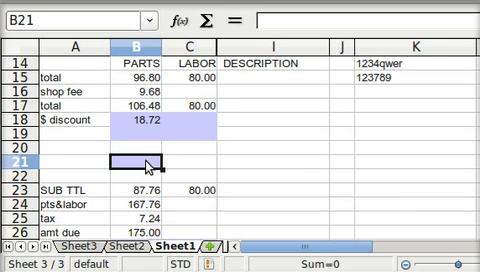
{"action": "mouse_move", "coordinate": [256, 174]}
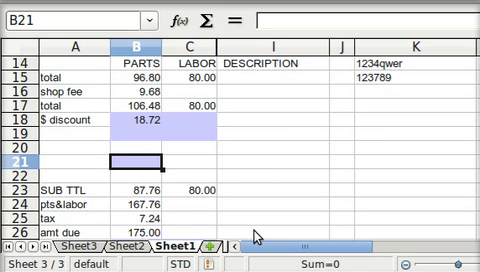
{"action": "mouse_move", "coordinate": [258, 238]}
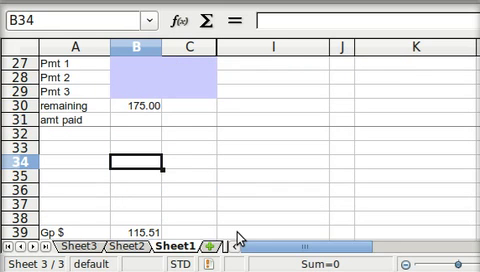
{"action": "mouse_move", "coordinate": [132, 71]}
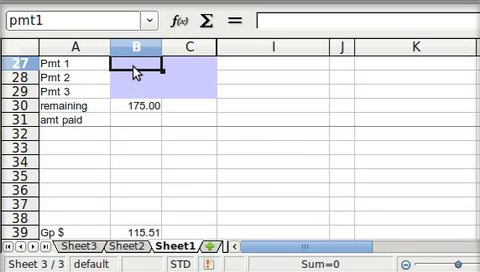
Step: Enter payments of 50.00 in B28 and 30.00 in B29, leaving -5.00 change
{"action": "type", "text": "100.00"}
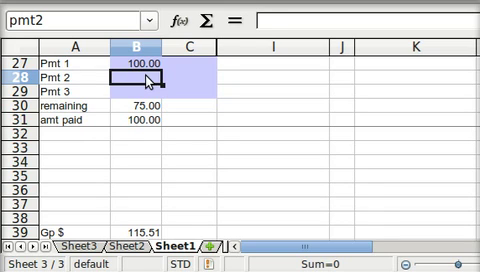
{"action": "type", "text": "50.00"}
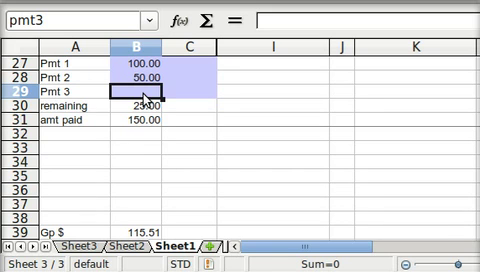
{"action": "type", "text": "30.00"}
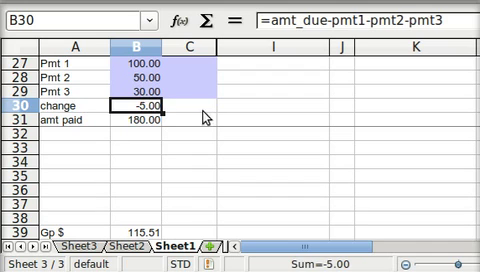
{"action": "mouse_move", "coordinate": [195, 62]}
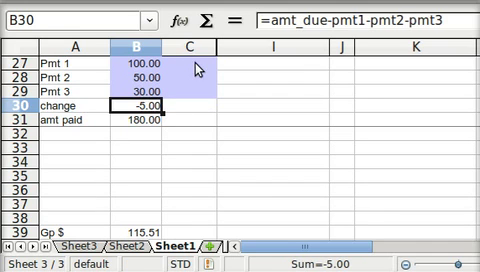
{"action": "left_click", "coordinate": [200, 62]}
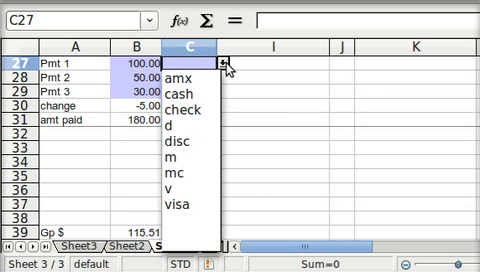
{"action": "mouse_move", "coordinate": [199, 170]}
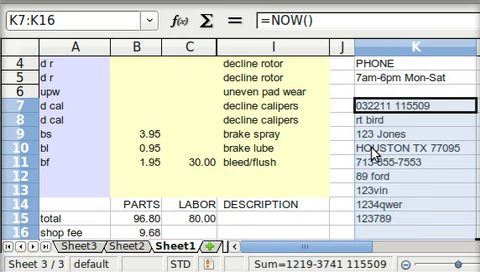
Step: Delete the old customer details in K7:K16 and switch to Sheet3
{"action": "key", "text": "Delete"}
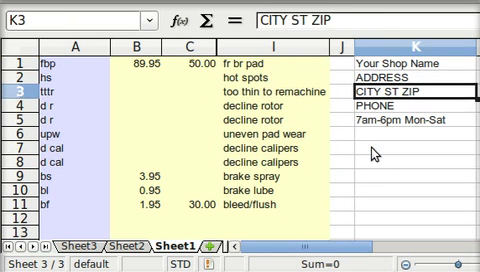
{"action": "left_click", "coordinate": [410, 152]}
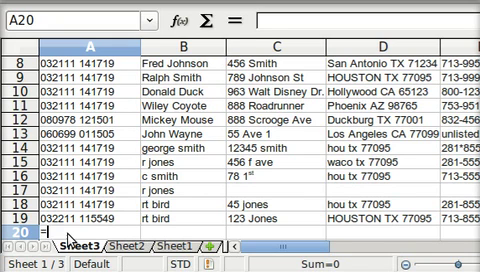
Step: Enter =now() in Sheet3 cell A20 as the invoice number stamp
{"action": "type", "text": "=n"}
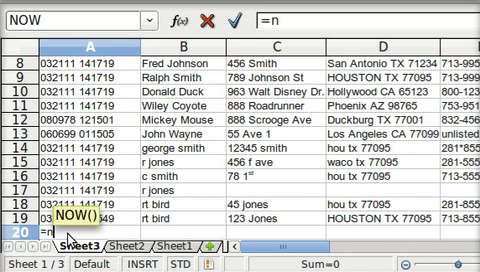
{"action": "type", "text": "ow"}
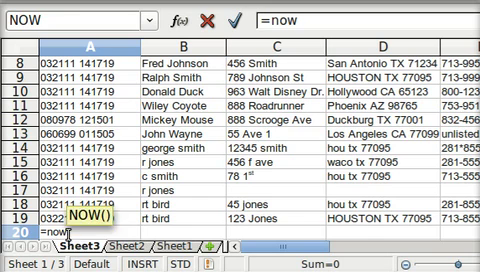
{"action": "type", "text": "()"}
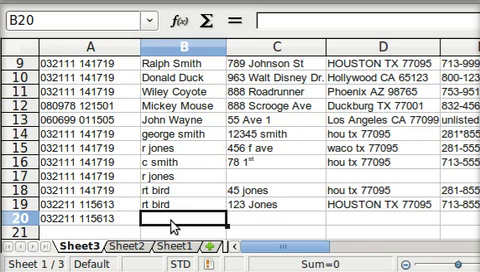
{"action": "type", "text": "john Smith"}
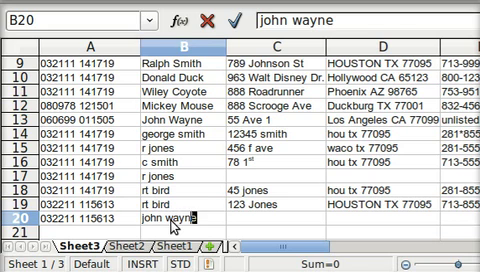
{"action": "key", "text": "Return"}
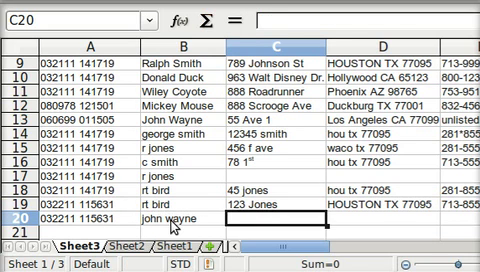
{"action": "type", "text": "45 jones"}
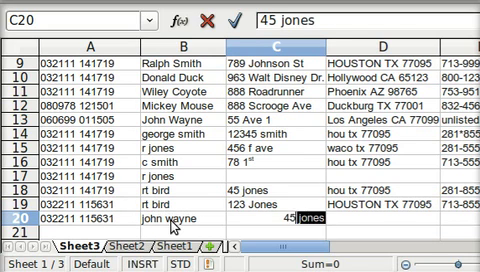
{"action": "type", "text": "457 j"}
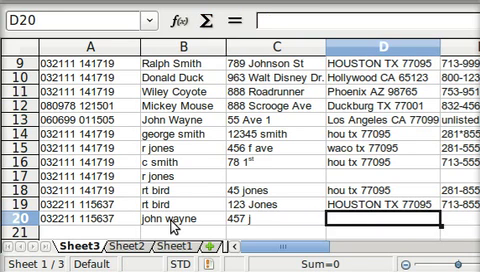
{"action": "type", "text": "hOUSTON TX 77095"}
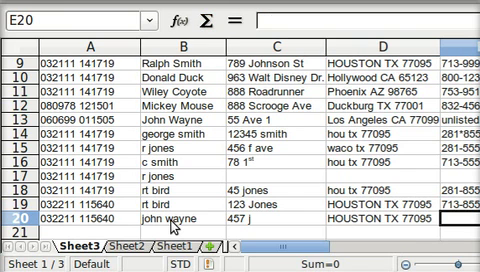
{"action": "type", "text": "832-755-855"}
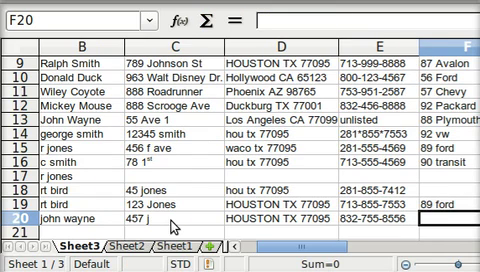
Step: Add vehicle 66 ch, VIN vin123456, plate and number 1234 to row 20
{"action": "type", "text": "66"}
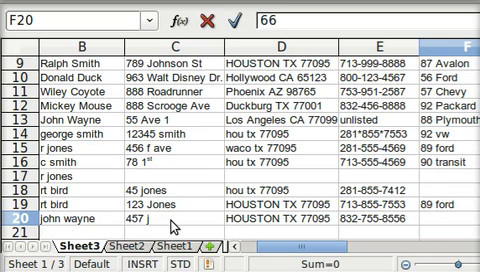
{"action": "type", "text": "ch"}
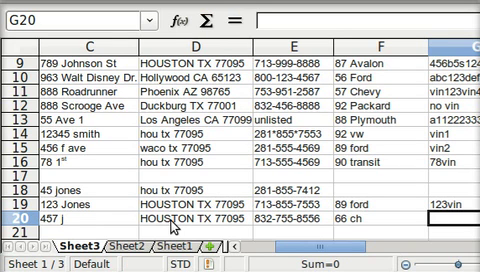
{"action": "type", "text": "vIN"}
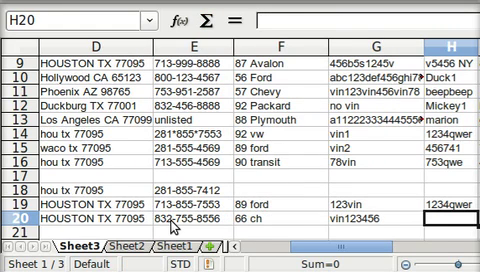
{"action": "type", "text": "pLATE"}
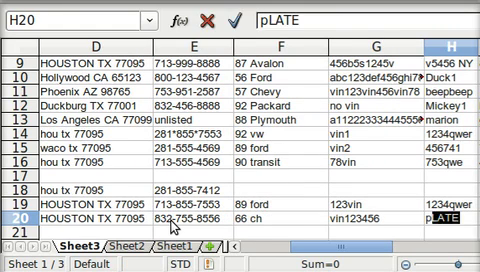
{"action": "type", "text": "plate"}
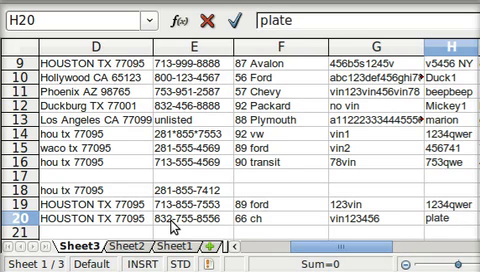
{"action": "scroll", "scroll_direction": "right", "scroll_amount": 3}
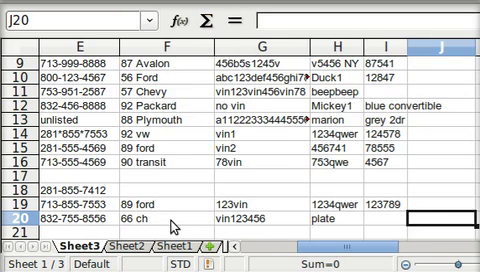
{"action": "type", "text": "1"}
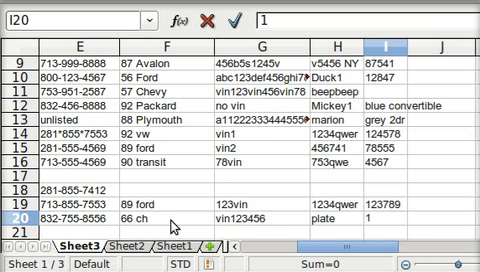
{"action": "type", "text": "1234"}
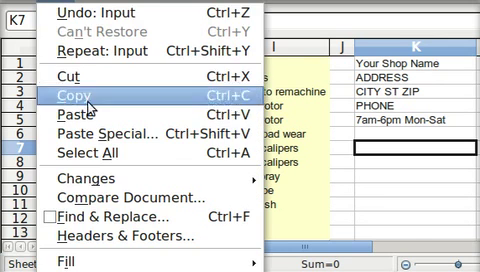
Step: Copy john wayne's details from Sheet3 into the invoice's K7:K15 customer block
{"action": "left_click", "coordinate": [80, 133]}
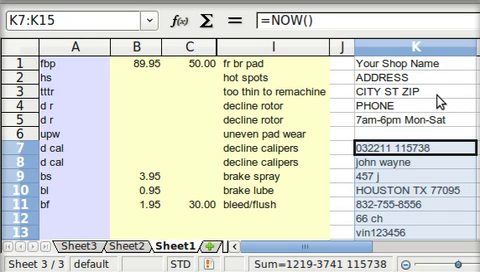
{"action": "mouse_move", "coordinate": [108, 46]}
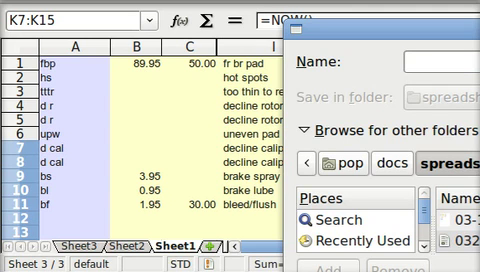
Step: Export the john wayne invoice to PDF, entering a file name in the save dialog
{"action": "type", "text": "095 832"}
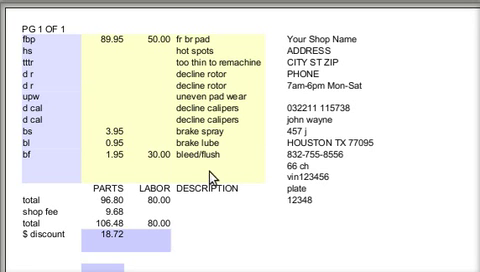
{"action": "mouse_move", "coordinate": [410, 166]}
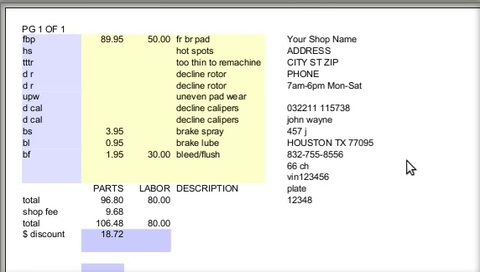
{"action": "mouse_move", "coordinate": [129, 92]}
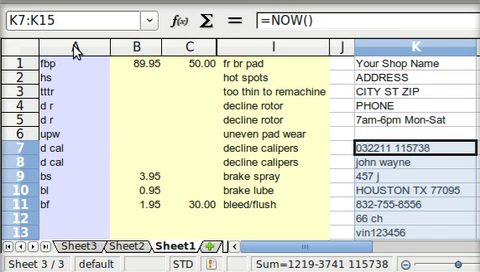
{"action": "mouse_move", "coordinate": [205, 49]}
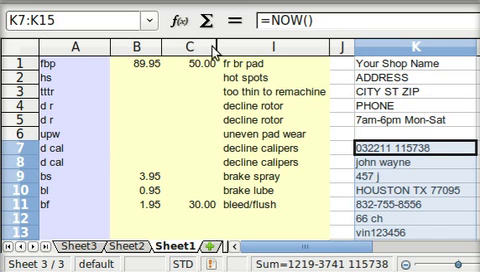